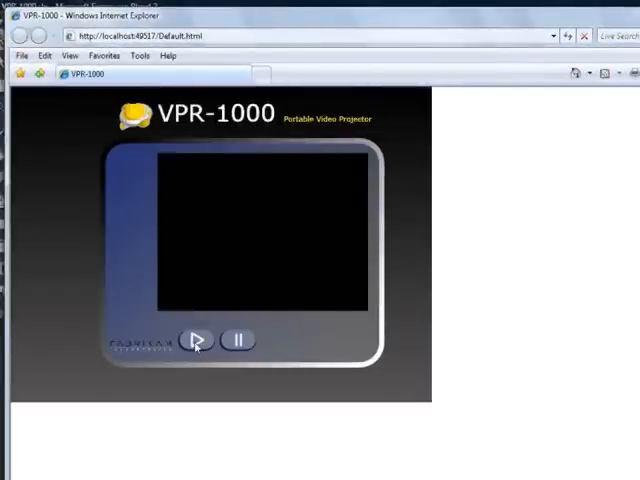
# Step: Play the VPR-1000 video in the player on the localhost page in Internet Explorer
pyautogui.click(196, 340)
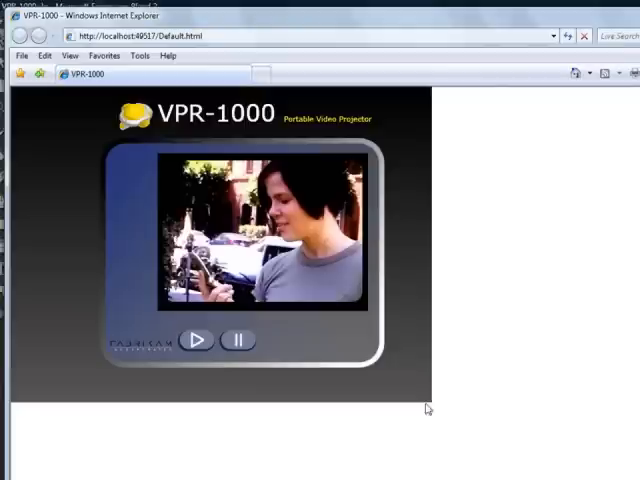
pyautogui.moveTo(214, 440)
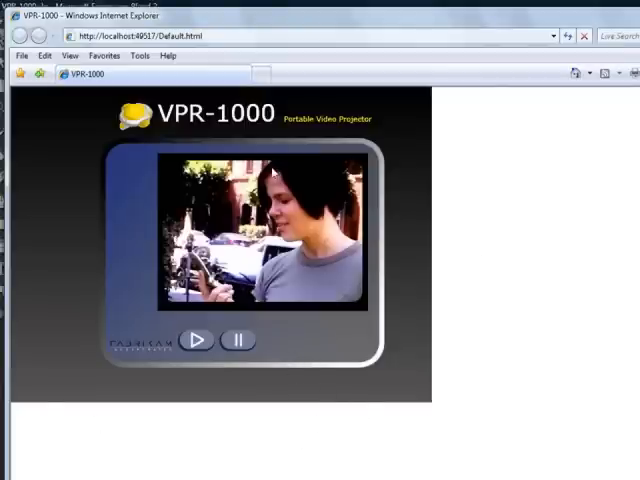
pyautogui.click(150, 34)
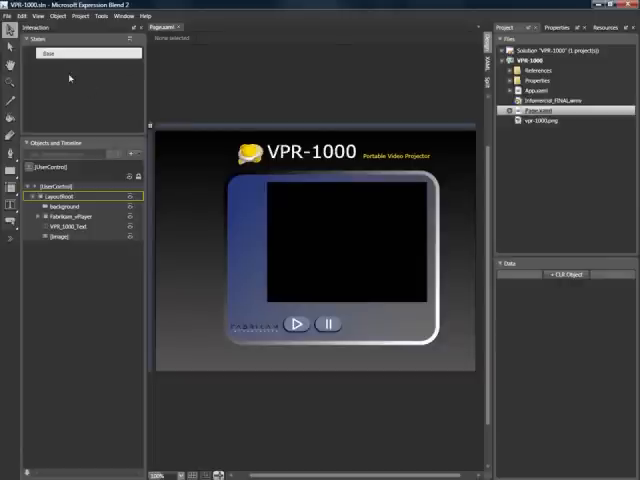
# Step: Look at Blend's File menu, then put Blend away to reveal the desktop
pyautogui.click(10, 16)
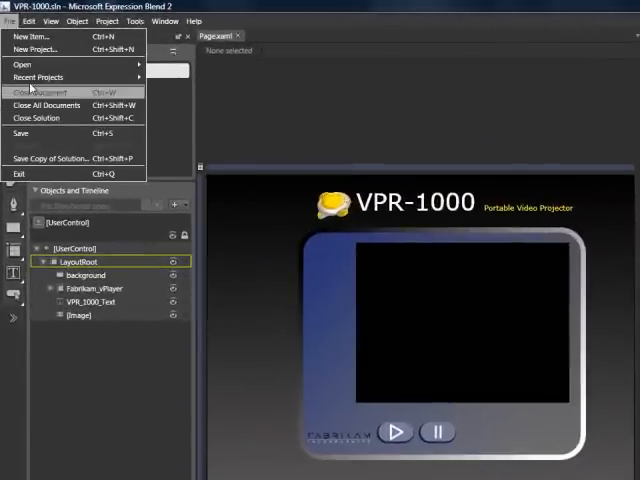
pyautogui.moveTo(22, 64)
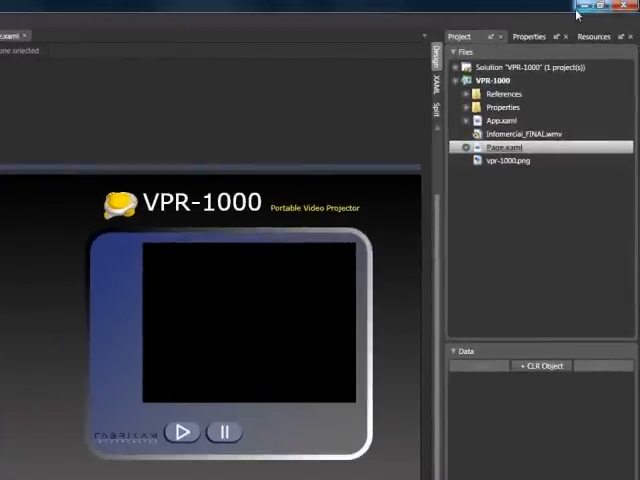
pyautogui.click(624, 12)
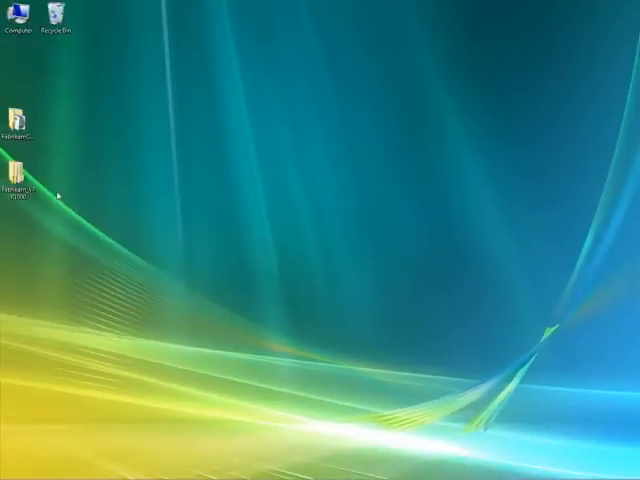
# Step: Browse from the desktop Fabrikam_VPR1000 folder into VPR-1000 > VPR-1000 > bin > Debug
pyautogui.click(20, 196)
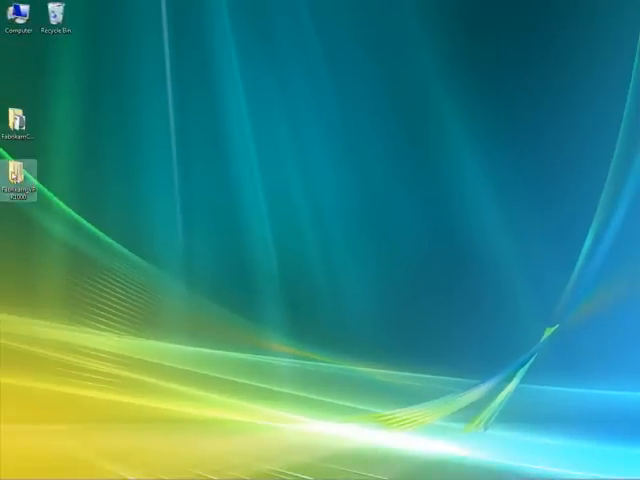
pyautogui.doubleClick(18, 176)
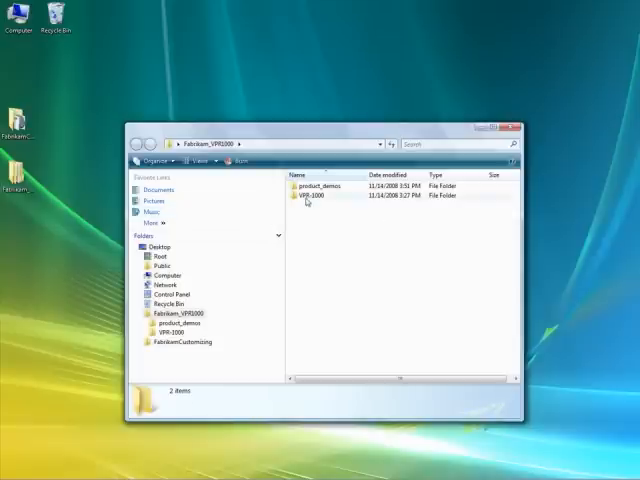
pyautogui.doubleClick(314, 196)
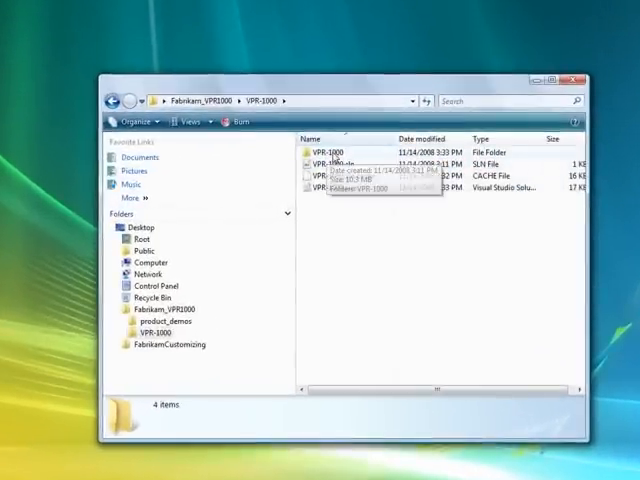
pyautogui.doubleClick(332, 166)
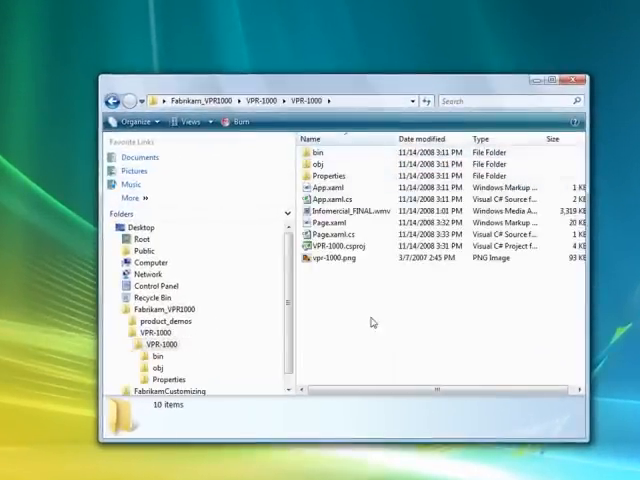
pyautogui.doubleClick(324, 152)
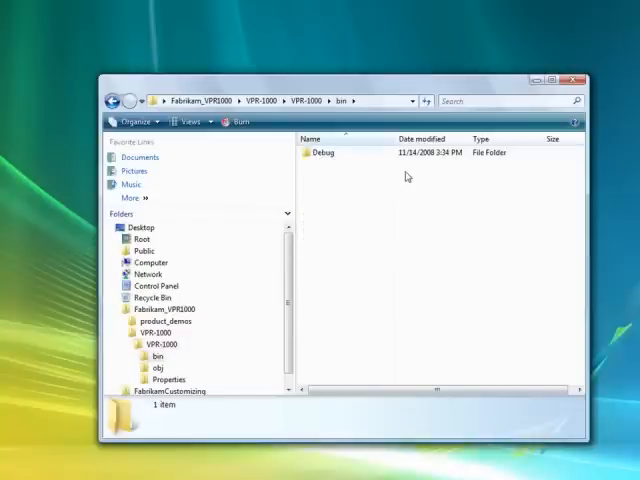
pyautogui.doubleClick(324, 152)
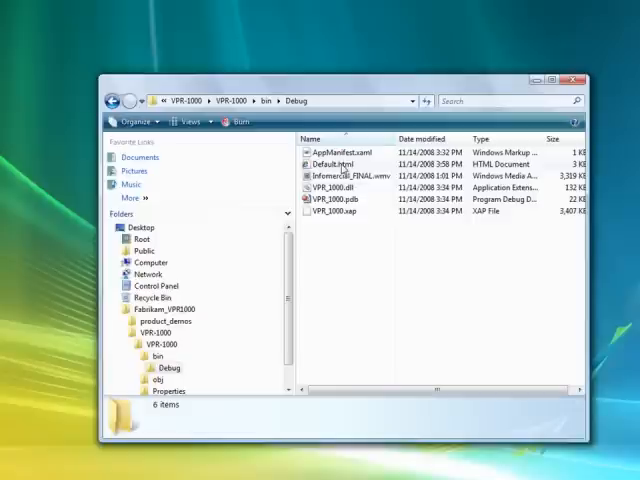
pyautogui.moveTo(336, 164)
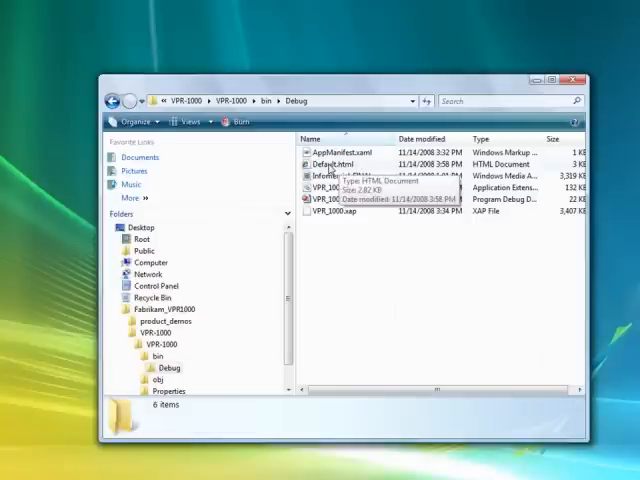
pyautogui.moveTo(318, 216)
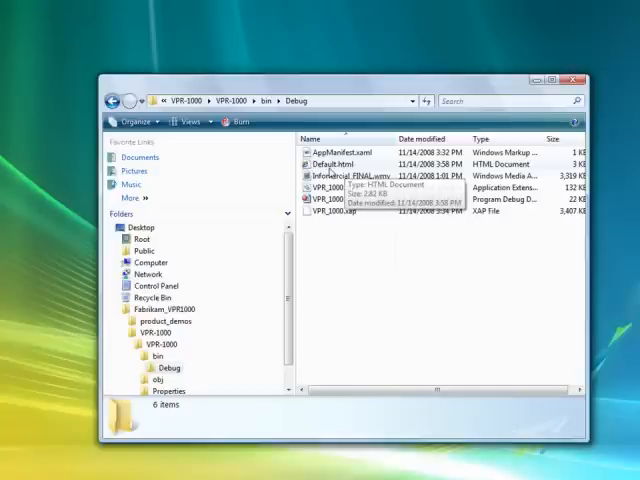
# Step: Open Default.html from the Debug build folder
pyautogui.click(336, 162)
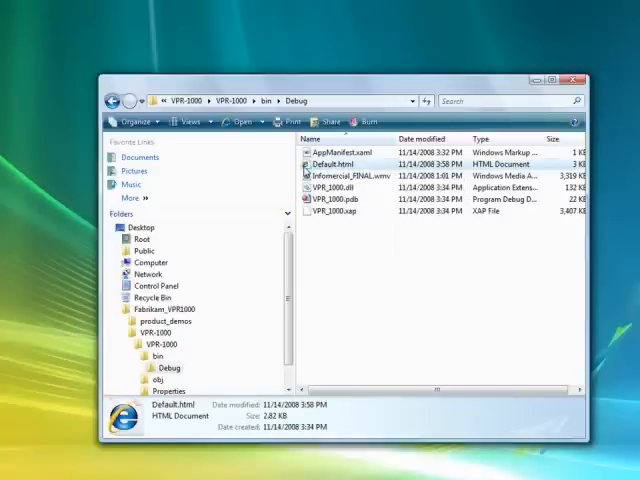
pyautogui.doubleClick(336, 160)
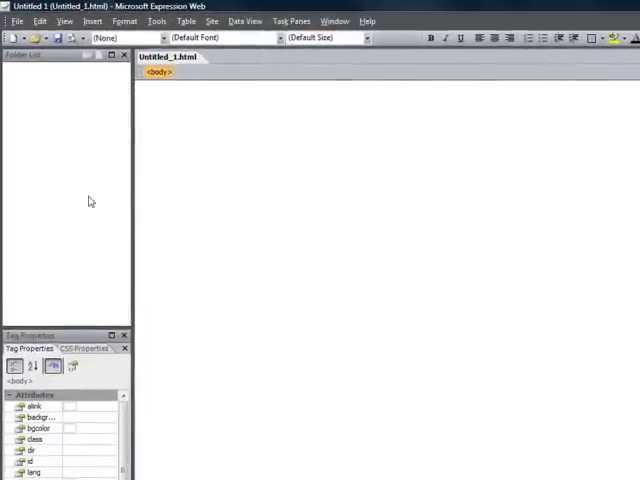
# Step: Open the product_demos site under Fabrikam_VPR1000 and bring up index.html for editing
pyautogui.click(16, 20)
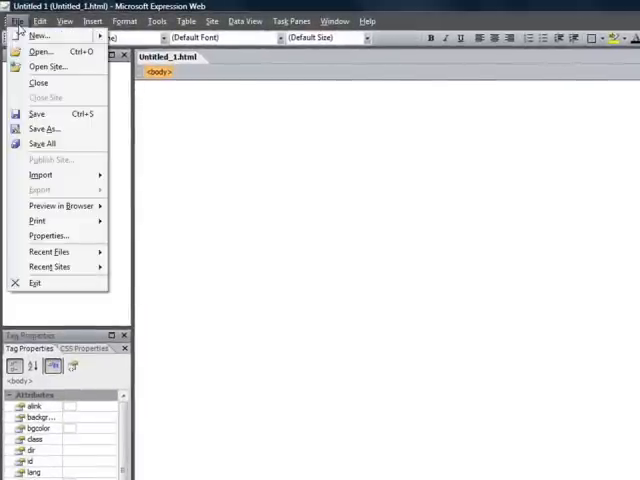
pyautogui.click(48, 66)
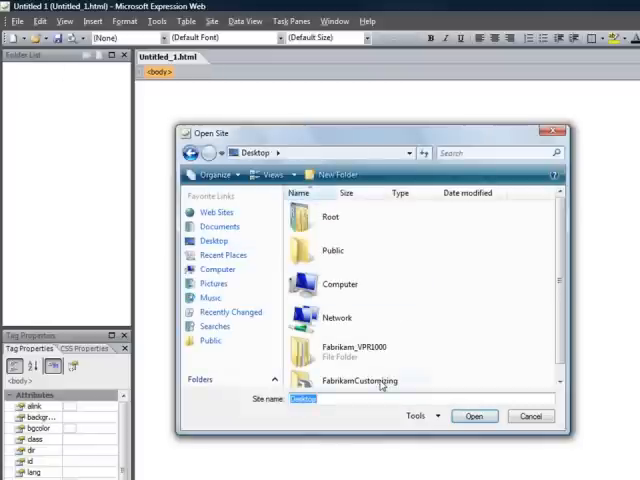
pyautogui.doubleClick(352, 352)
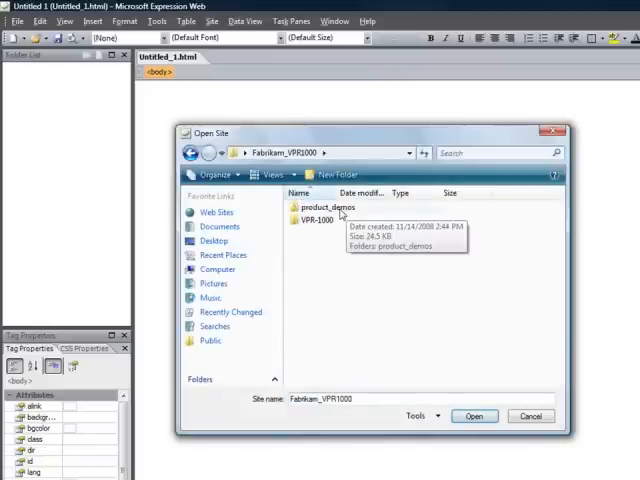
pyautogui.click(530, 416)
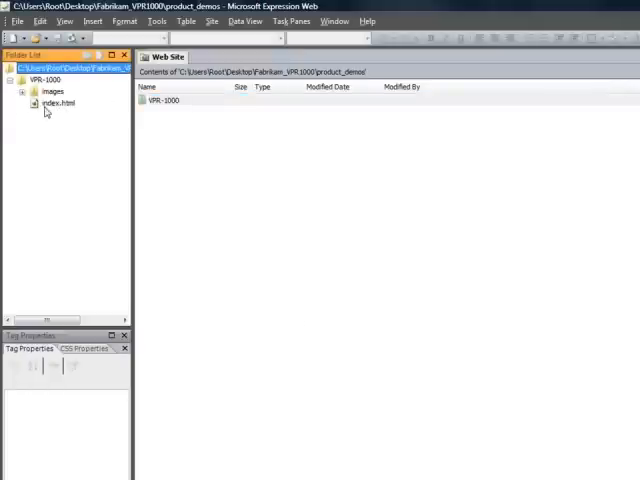
pyautogui.doubleClick(60, 104)
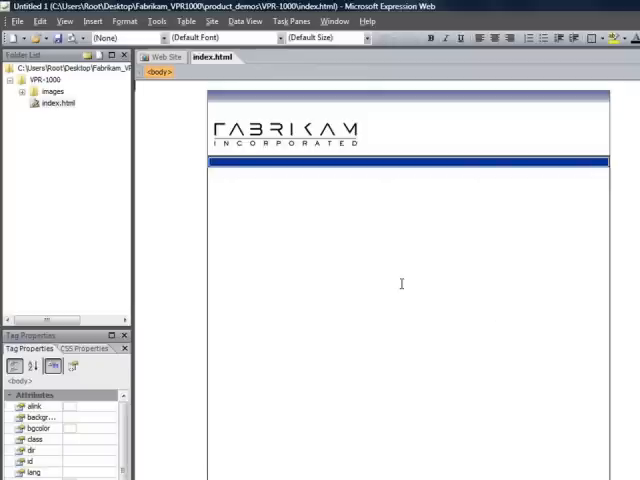
pyautogui.moveTo(424, 310)
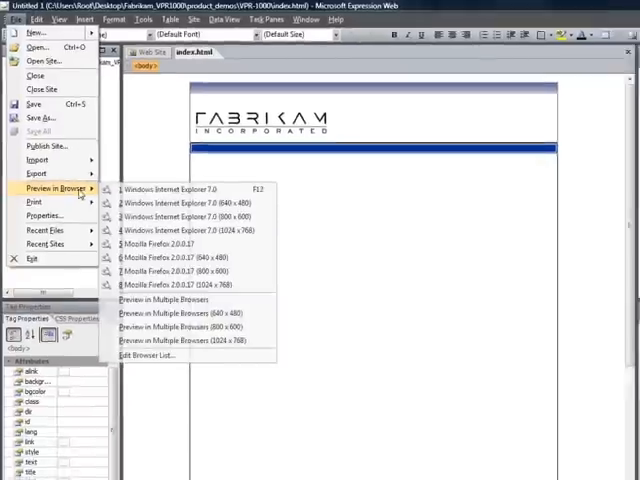
# Step: Look over the browser preview choices for index.html
pyautogui.click(164, 204)
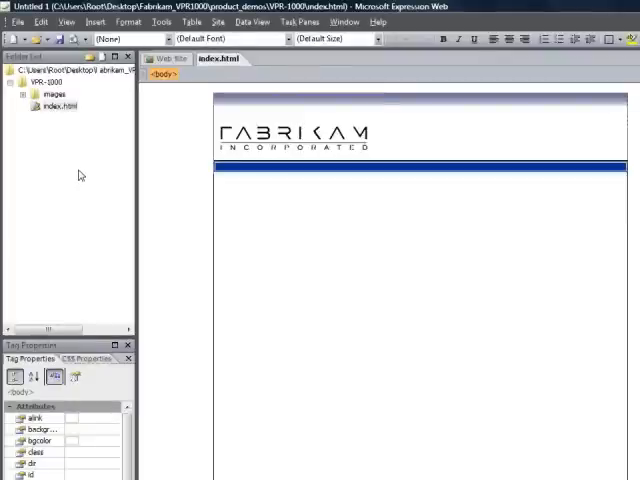
# Step: Import Default.html, VPR_1000.xap and Infomercial_FINAL.wmv from the Debug folder into the site
pyautogui.click(16, 22)
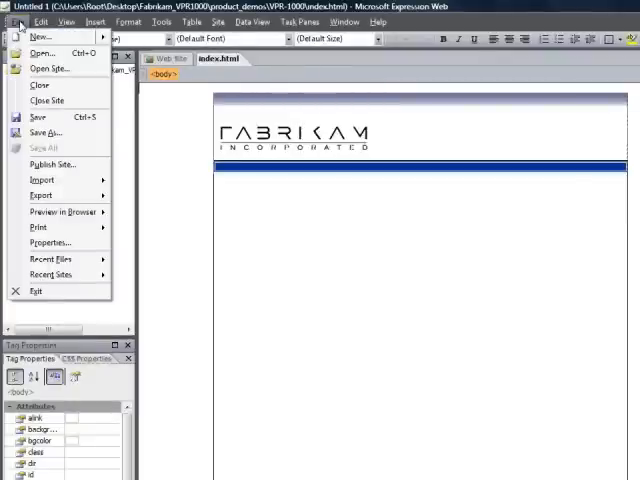
pyautogui.moveTo(40, 180)
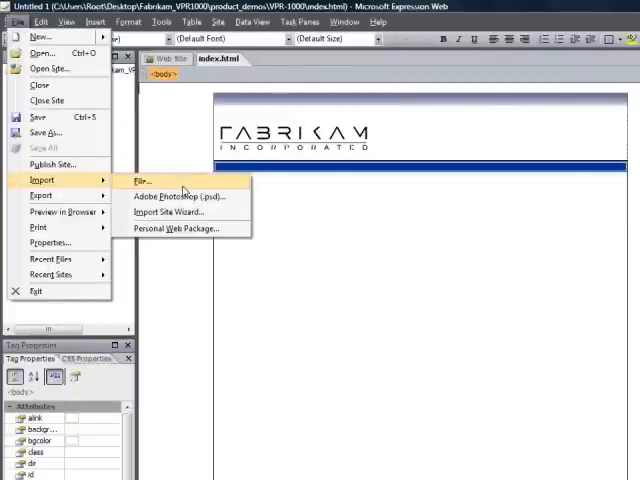
pyautogui.click(140, 180)
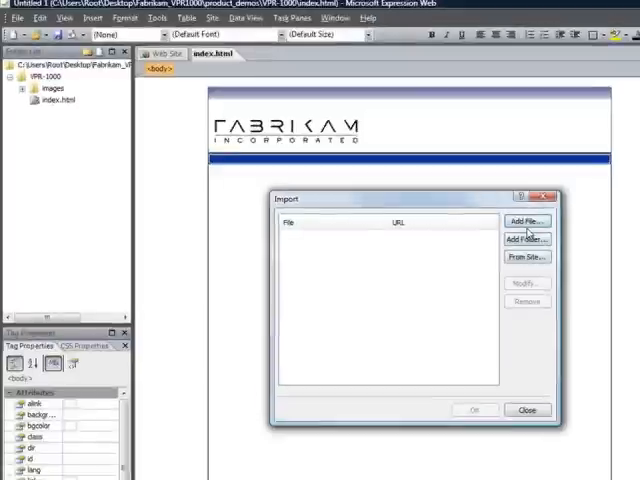
pyautogui.click(528, 220)
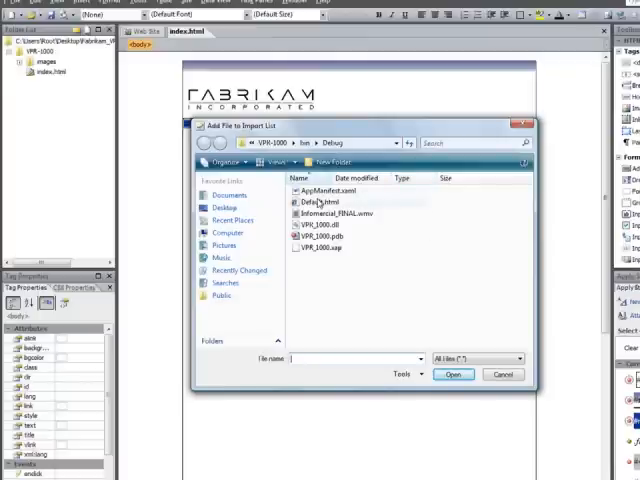
pyautogui.click(316, 202)
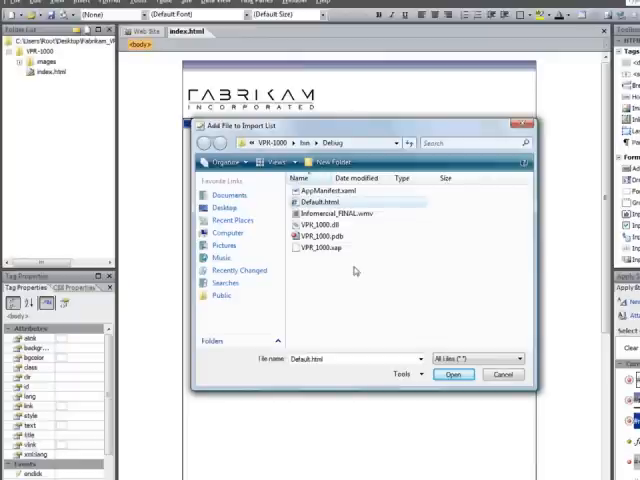
pyautogui.click(310, 246)
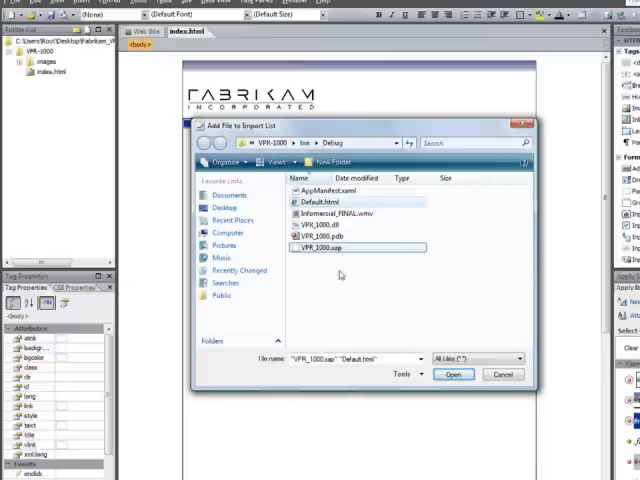
pyautogui.moveTo(338, 276)
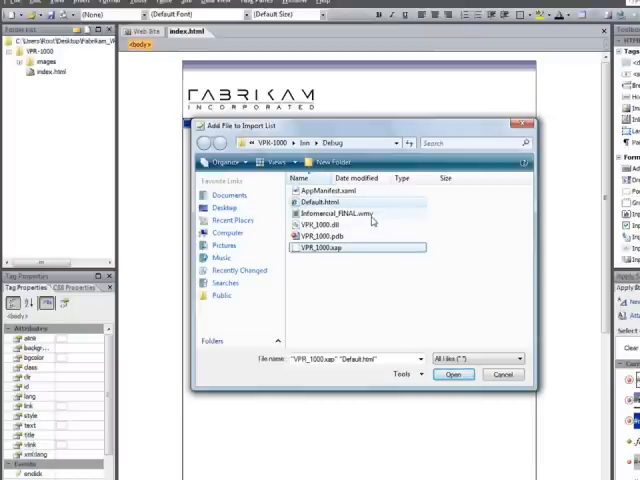
pyautogui.click(350, 212)
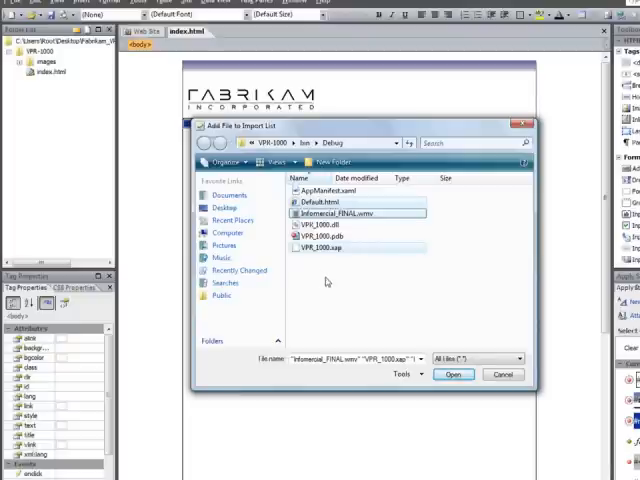
pyautogui.click(452, 376)
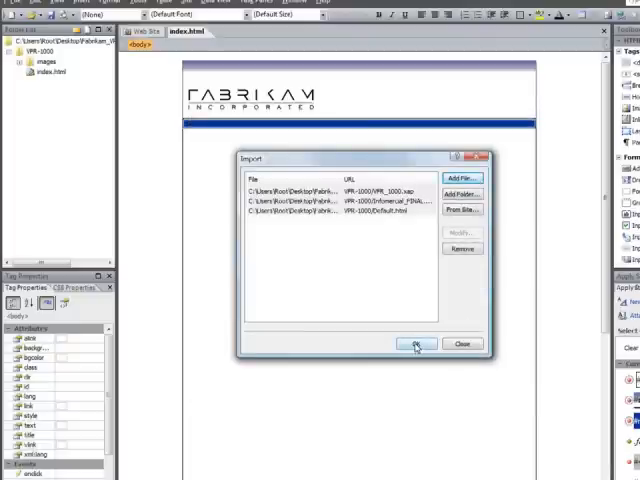
pyautogui.click(412, 344)
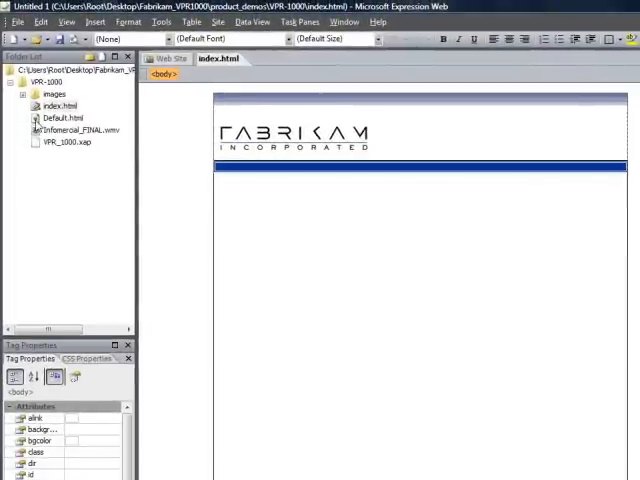
# Step: Open the imported Default.html and switch it to Code view
pyautogui.doubleClick(56, 116)
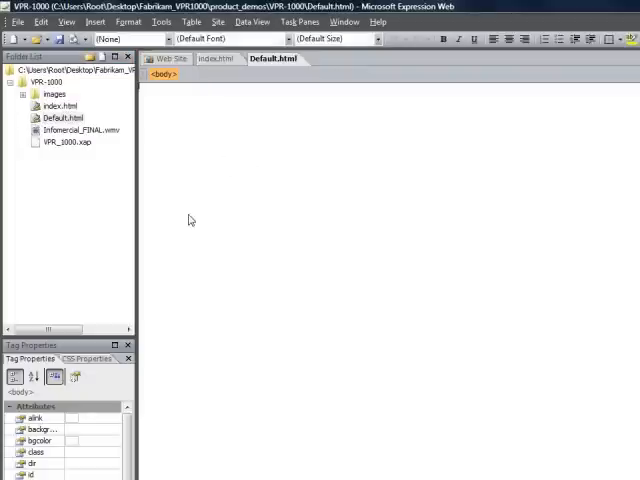
pyautogui.click(16, 20)
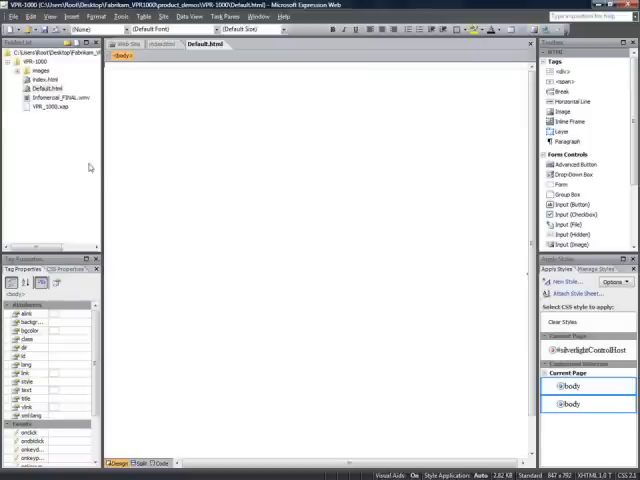
pyautogui.moveTo(72, 156)
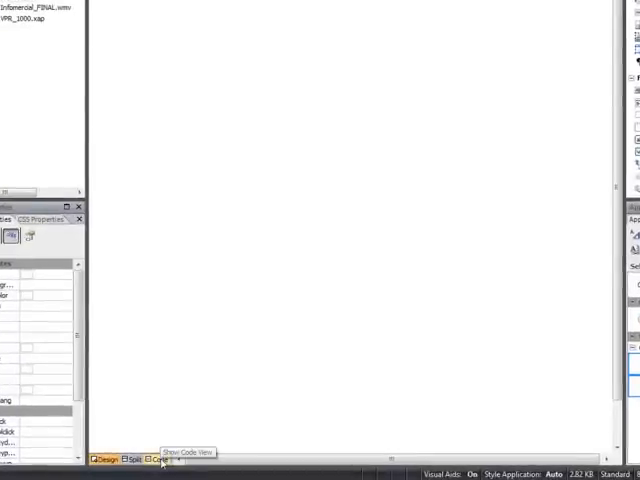
pyautogui.click(160, 460)
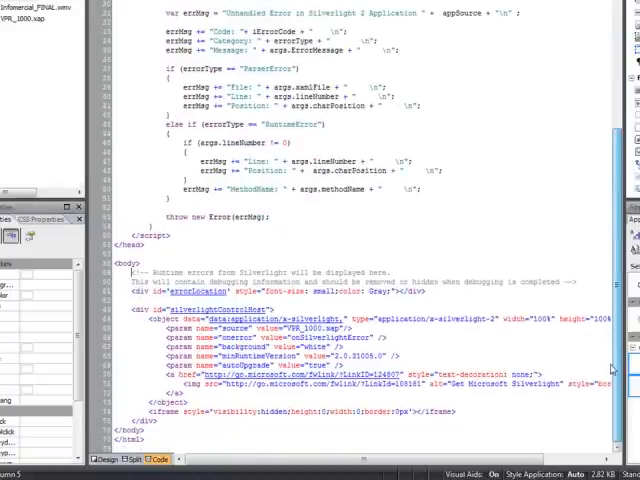
# Step: Scroll through Default.html's code to the silverlightControlHost object block
pyautogui.scroll(3)
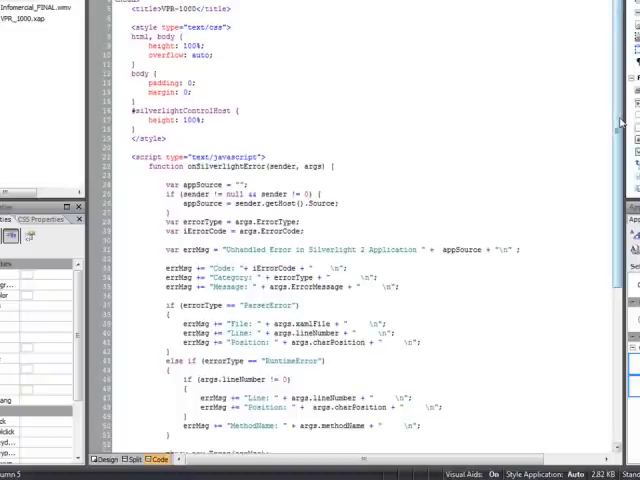
pyautogui.scroll(-3)
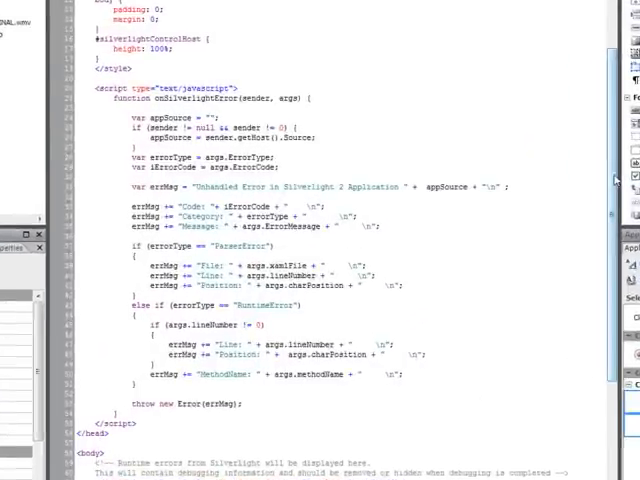
pyautogui.scroll(-3)
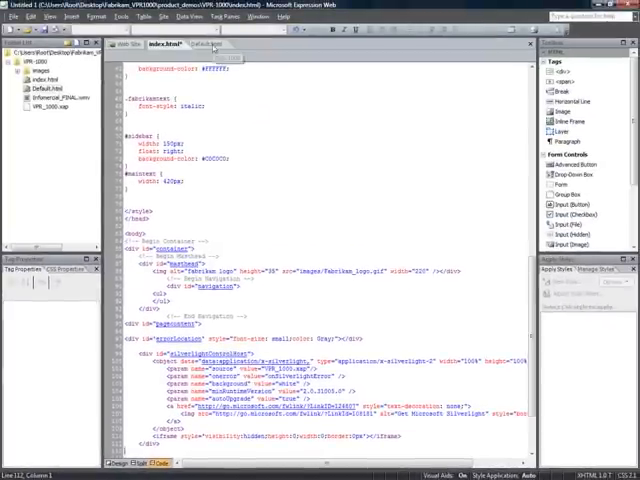
# Step: Return to Default.html's code and take in the onSilverlightError script and style rules
pyautogui.click(204, 44)
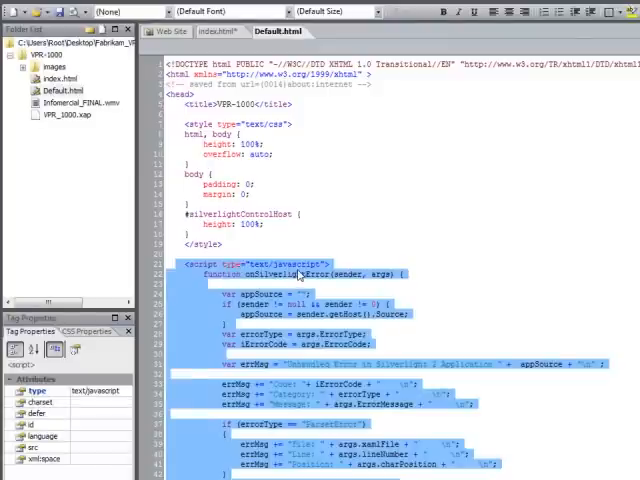
pyautogui.moveTo(316, 284)
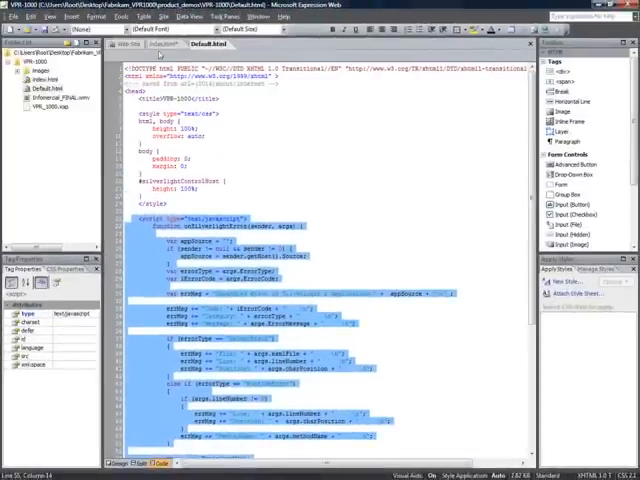
pyautogui.click(164, 44)
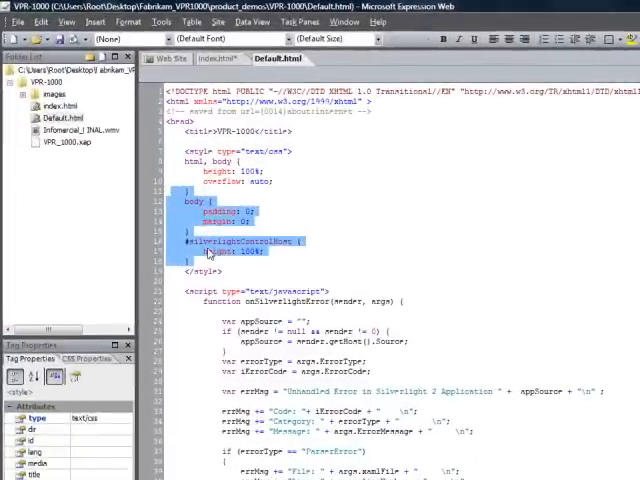
# Step: Copy the html, body and silverlightControlHost style rules into index.html's head
pyautogui.click(230, 272)
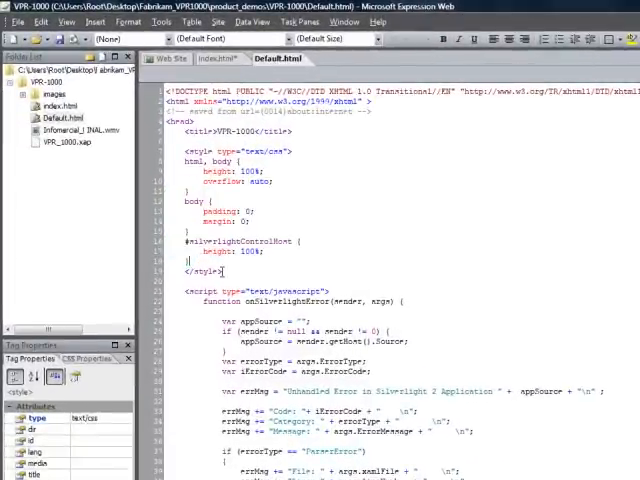
pyautogui.moveTo(190, 164); pyautogui.dragTo(272, 180)
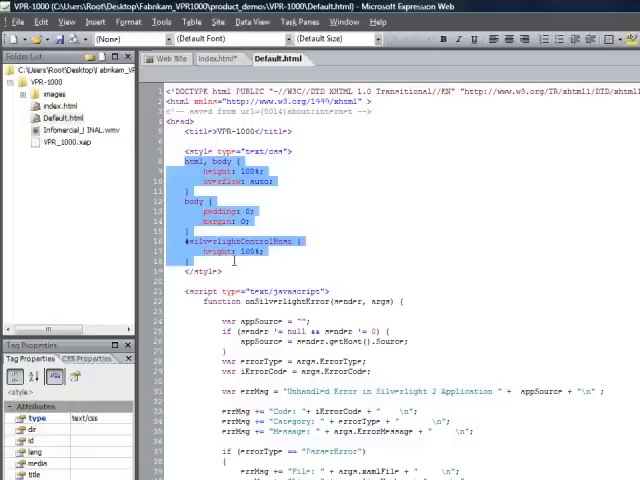
pyautogui.moveTo(240, 262)
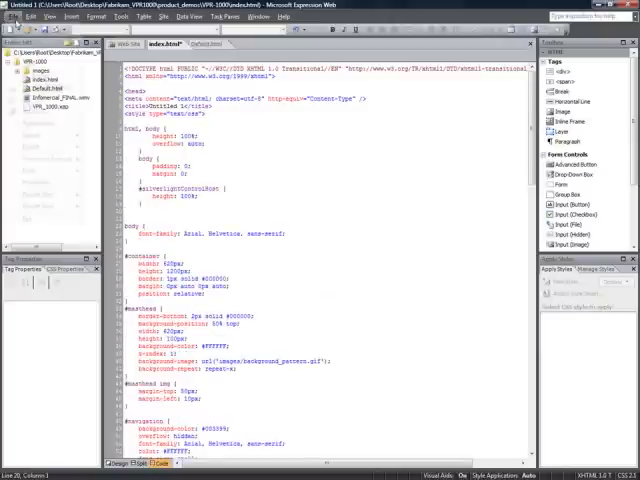
pyautogui.click(16, 16)
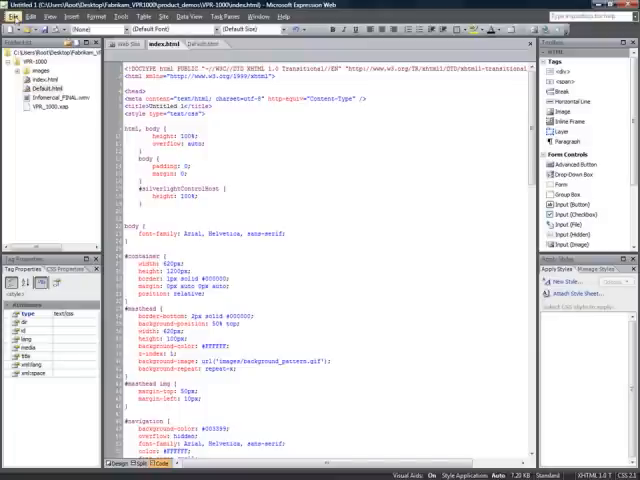
# Step: Preview index.html in the browser
pyautogui.click(20, 16)
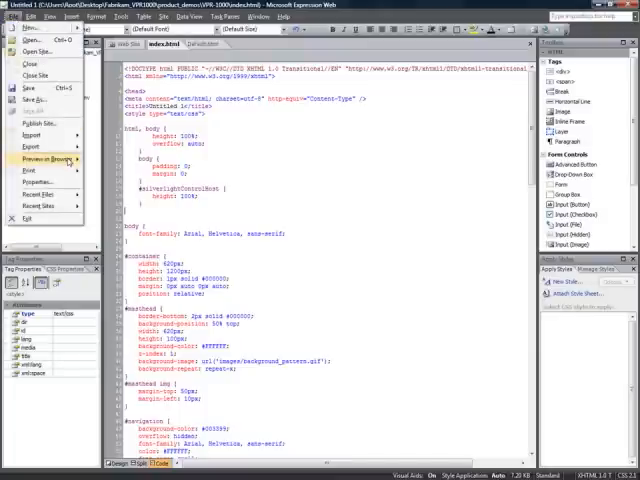
pyautogui.click(52, 158)
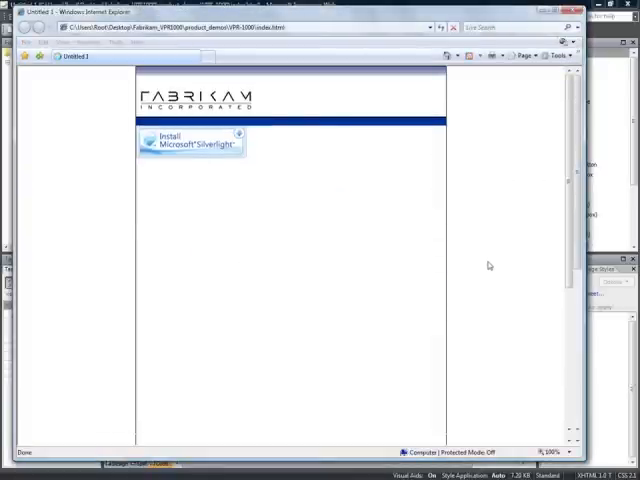
# Step: Install Microsoft Silverlight so the VPR-1000 player loads in the preview, then return to Expression Web
pyautogui.click(190, 140)
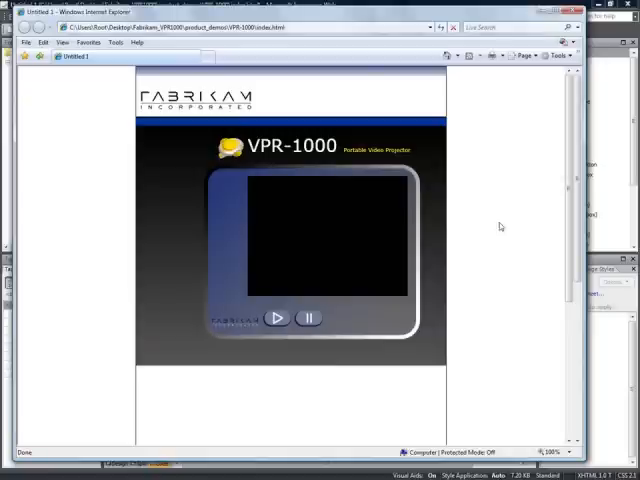
pyautogui.moveTo(532, 348)
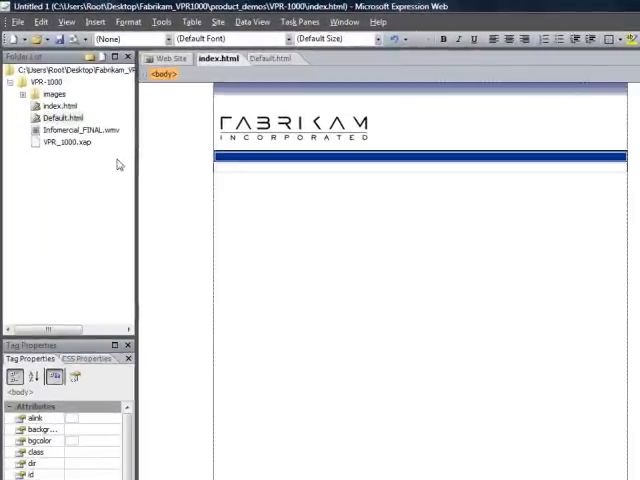
pyautogui.click(56, 116)
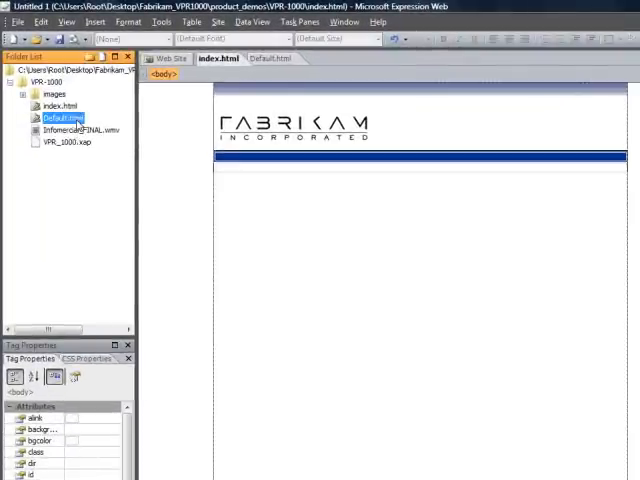